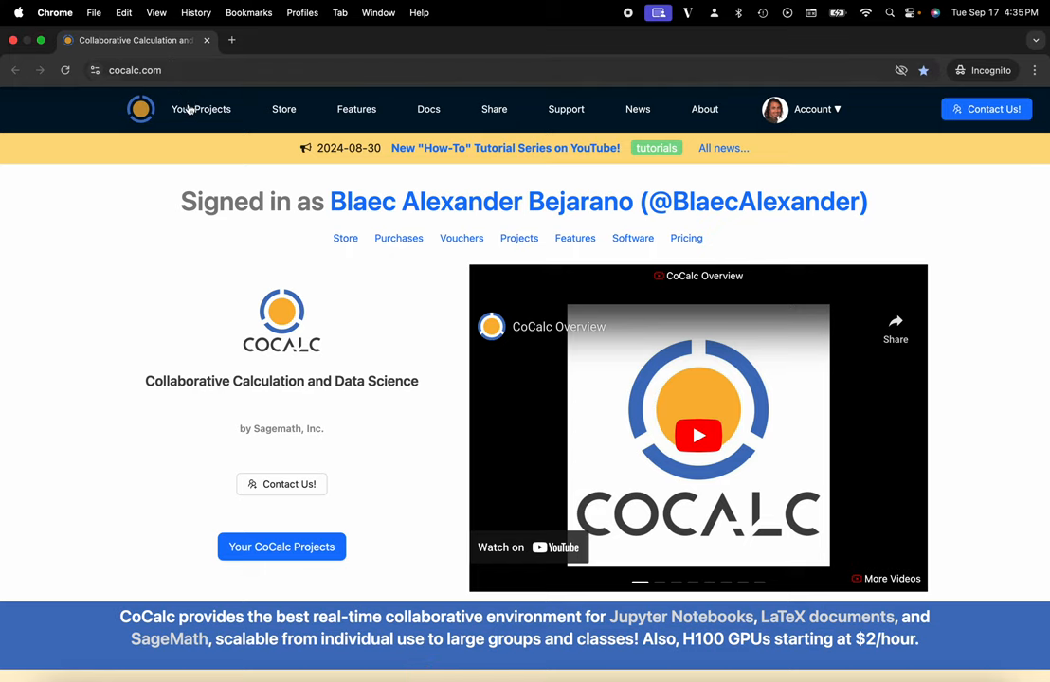
Go to 'Your Projects' to show the list with My Project and Another Project stopped.
click(201, 108)
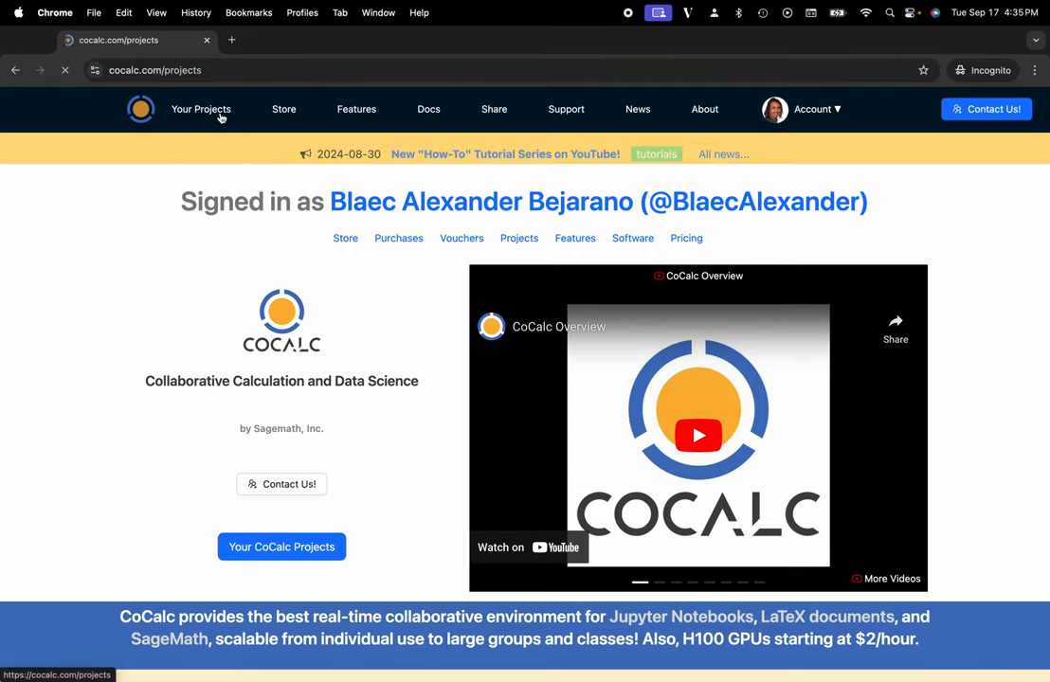
click(201, 108)
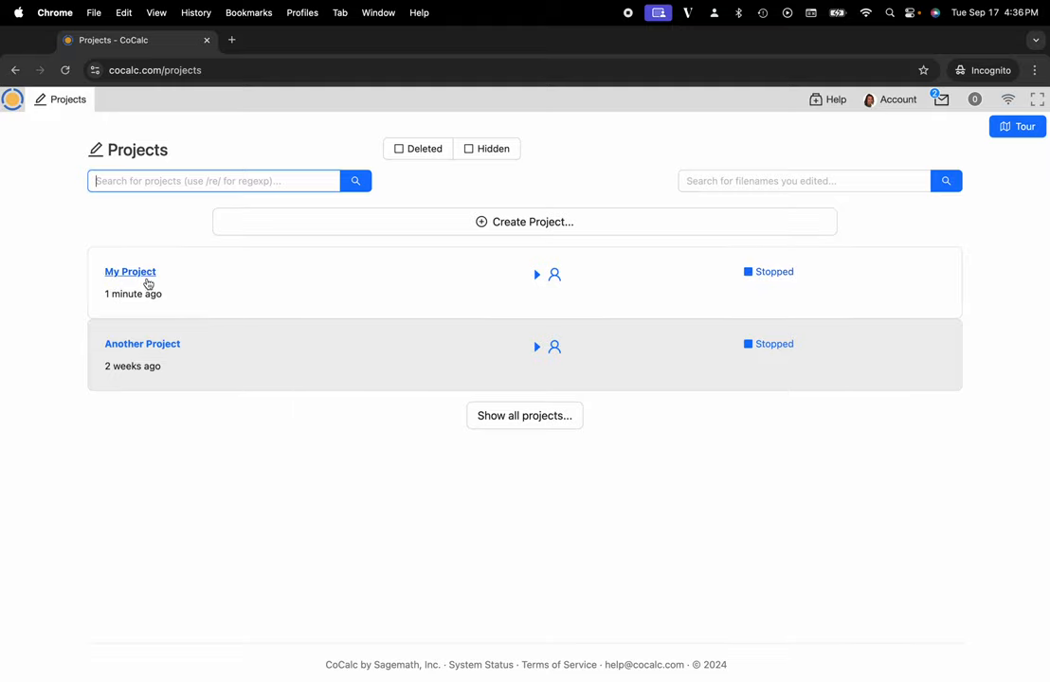
Open 'My Project' from the list and start the stopped project running.
click(129, 273)
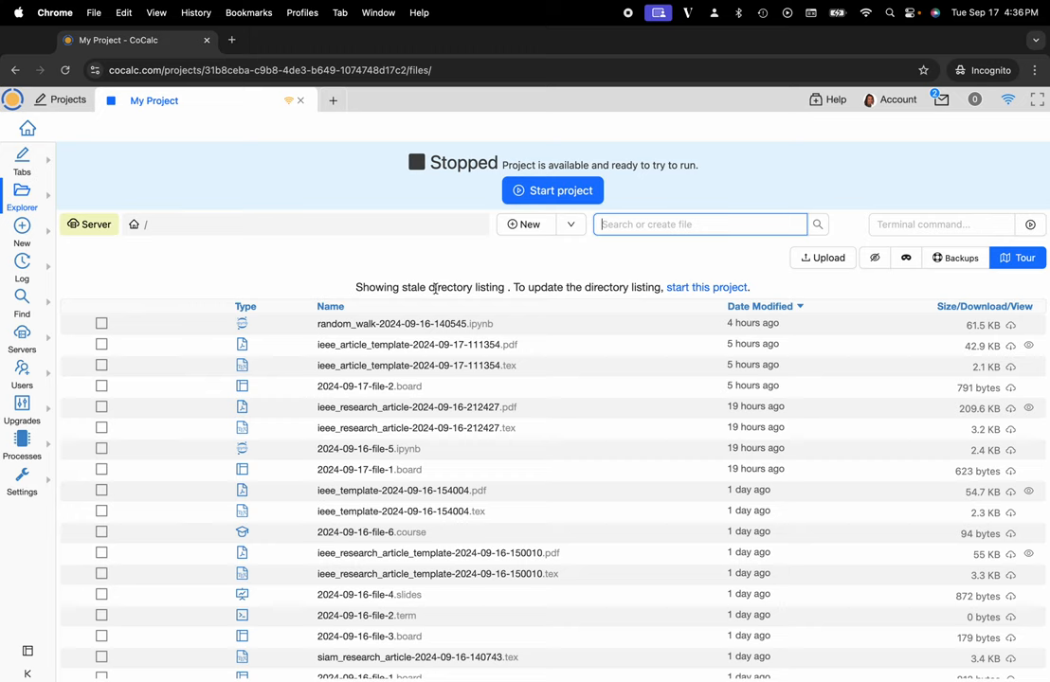
mouse_move(770, 175)
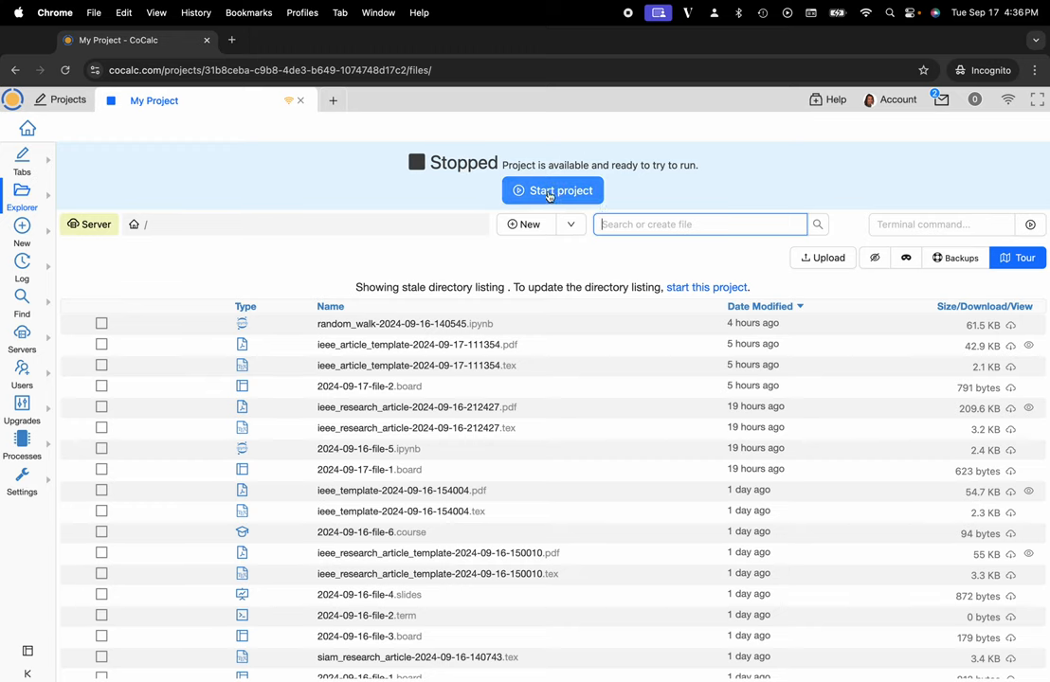
click(553, 189)
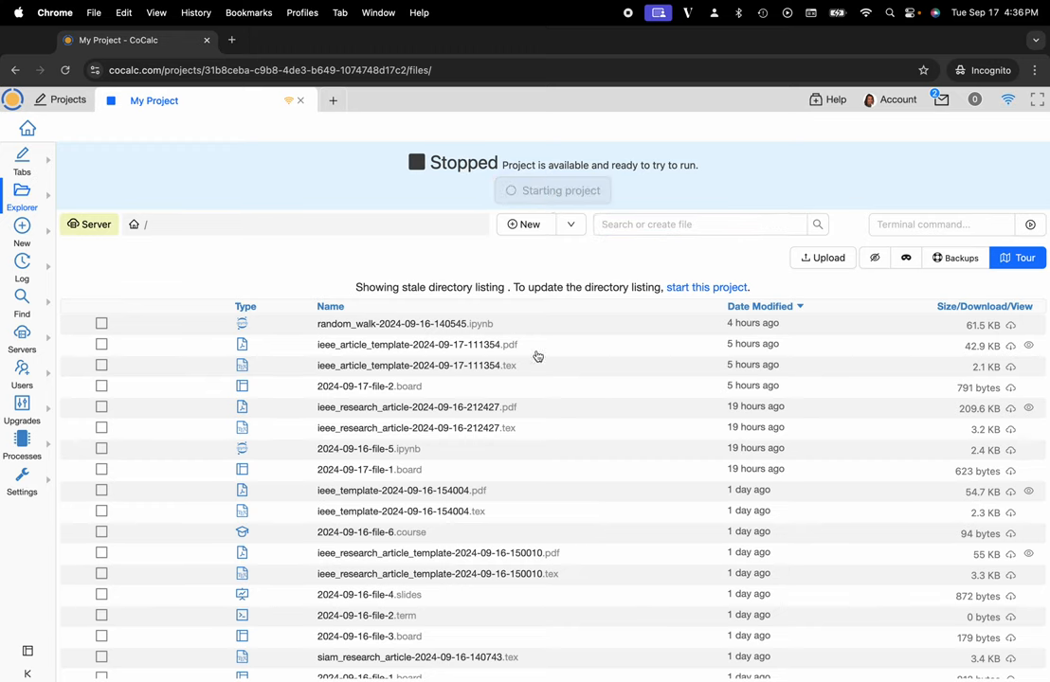
click(553, 190)
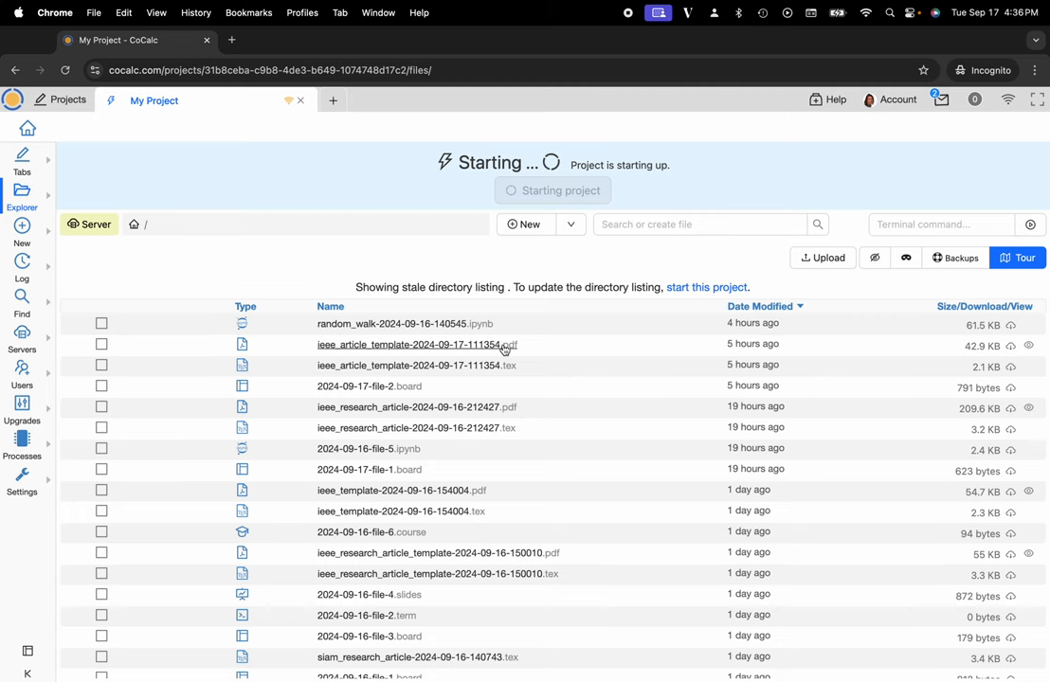